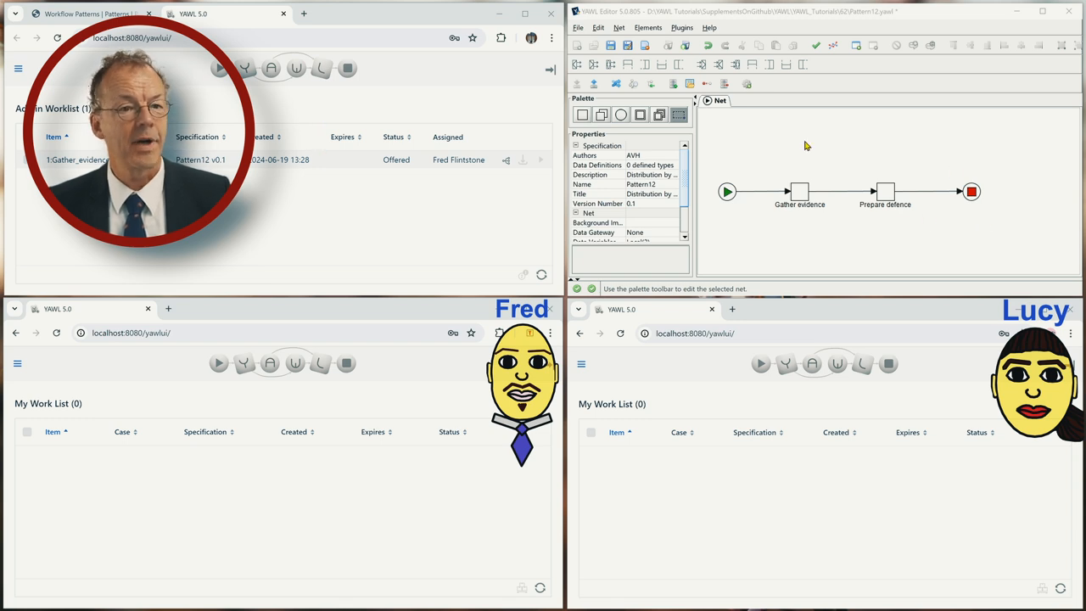
pyautogui.moveTo(801, 220)
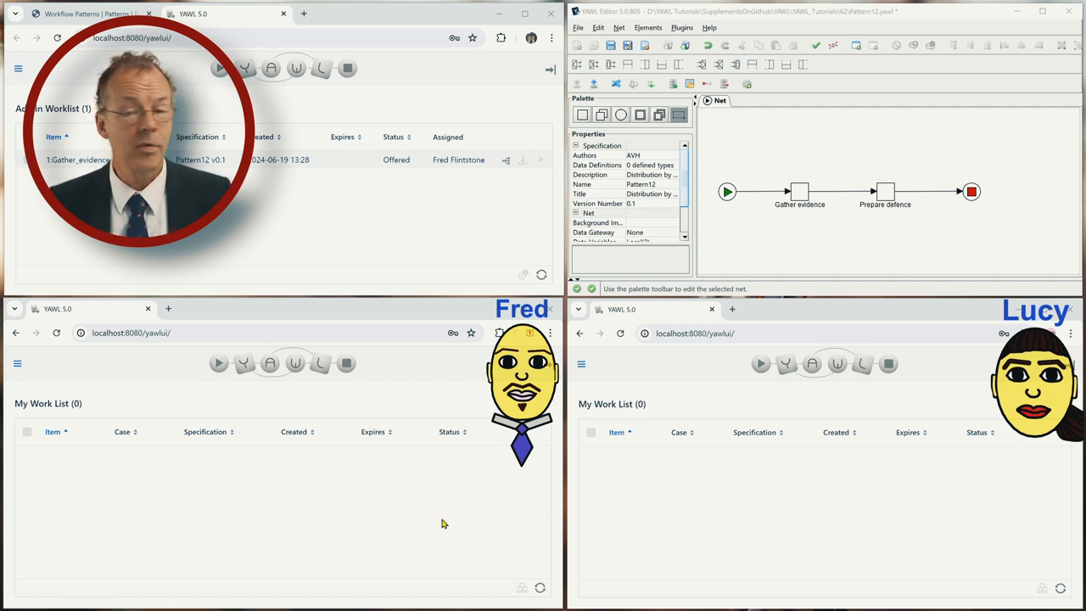
pyautogui.moveTo(227, 497)
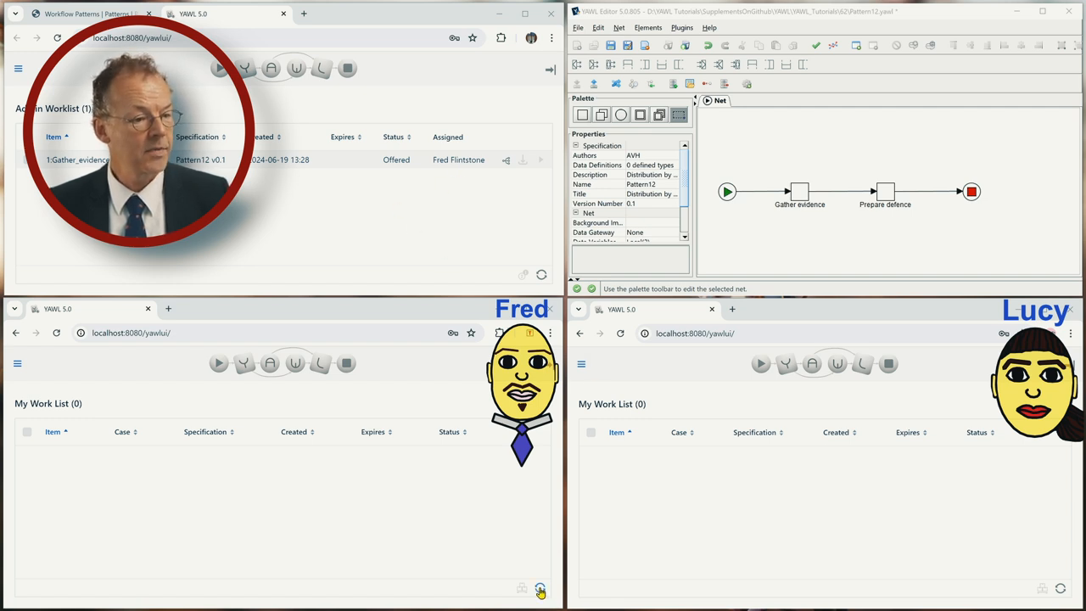
# Complete Fred's Gather evidence item with the evidence 'The axe on the table.'
pyautogui.click(540, 587)
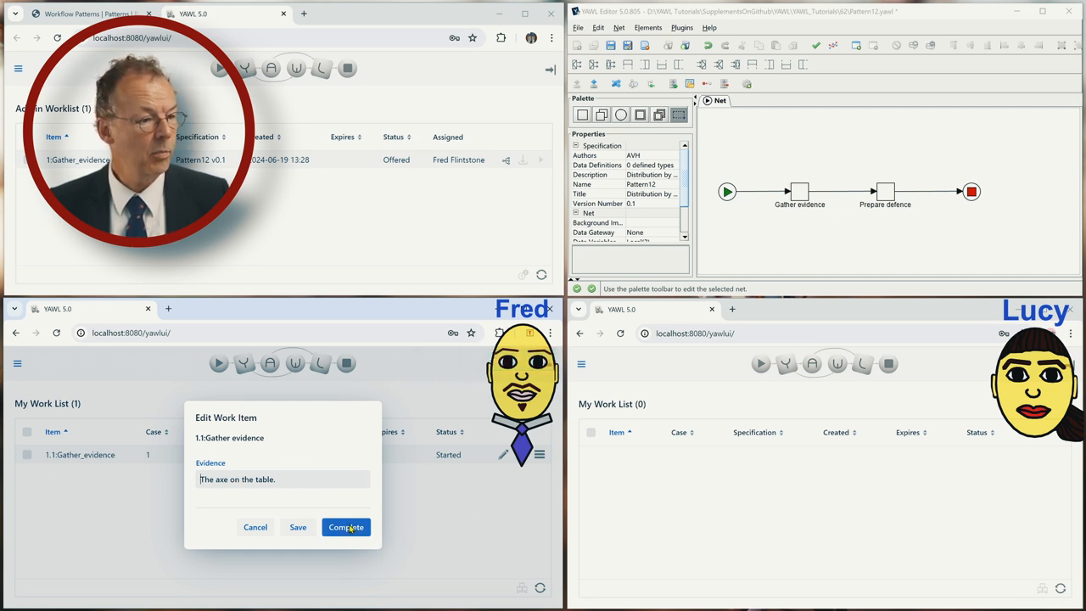
pyautogui.click(346, 527)
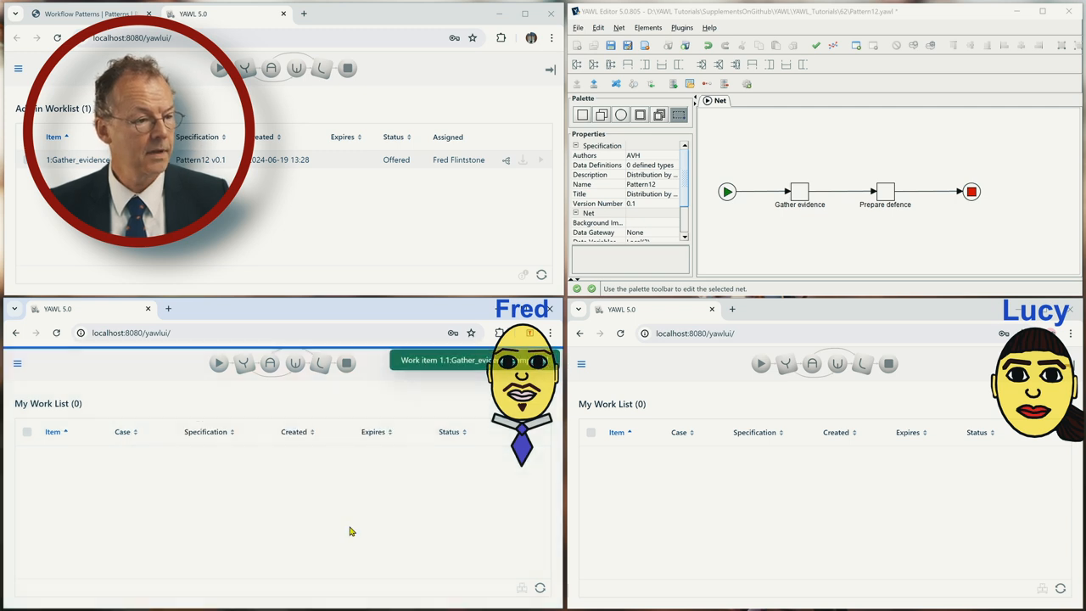
pyautogui.moveTo(540, 270)
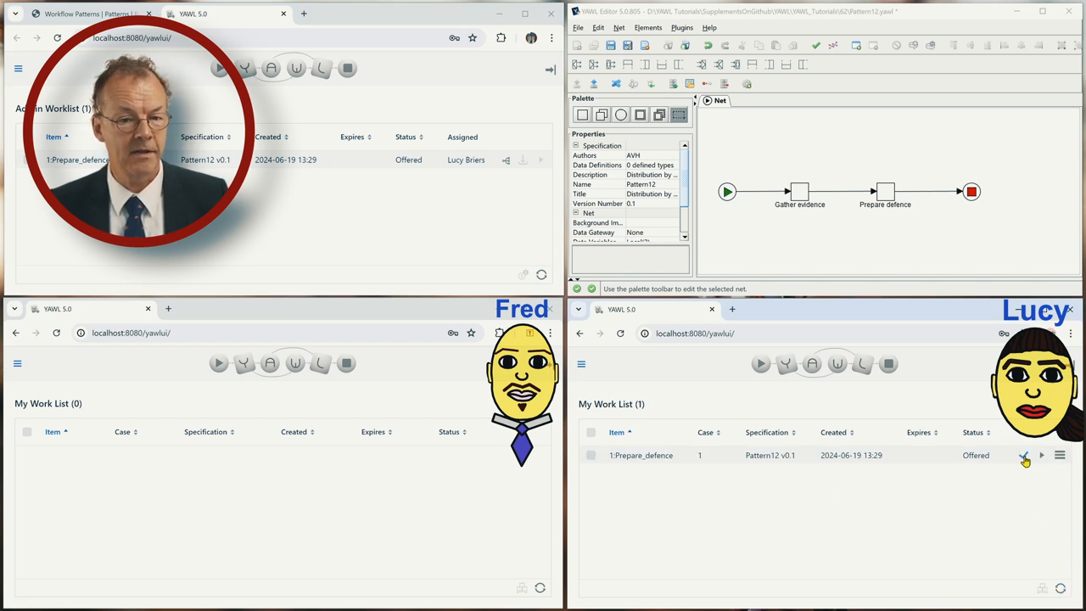
# Accept and start Lucy's Prepare defence item and enter the defence 'The client is innocent.'
pyautogui.click(1025, 455)
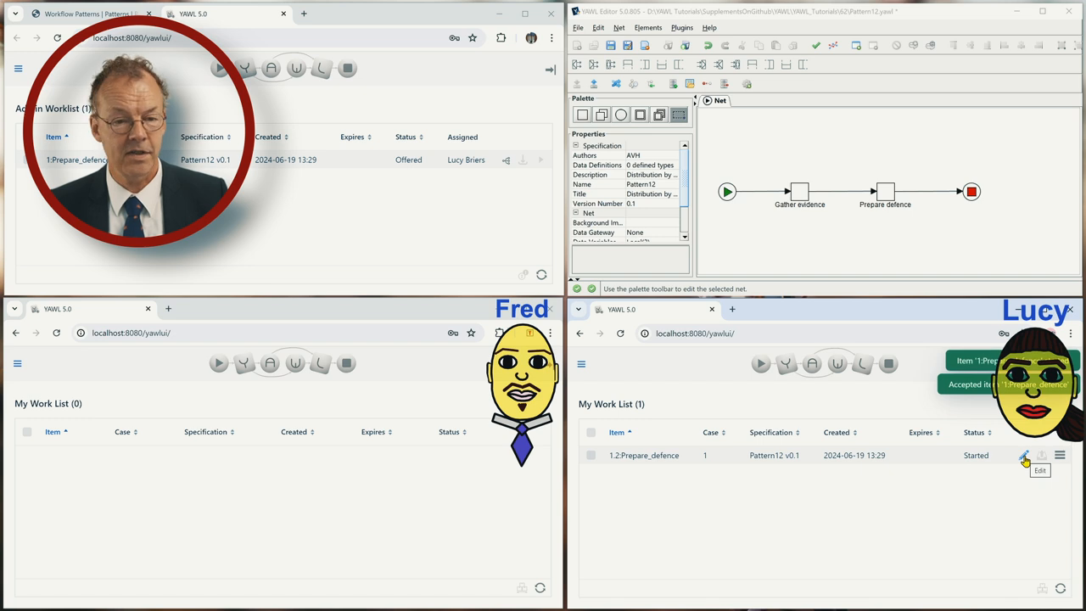
pyautogui.click(1025, 455)
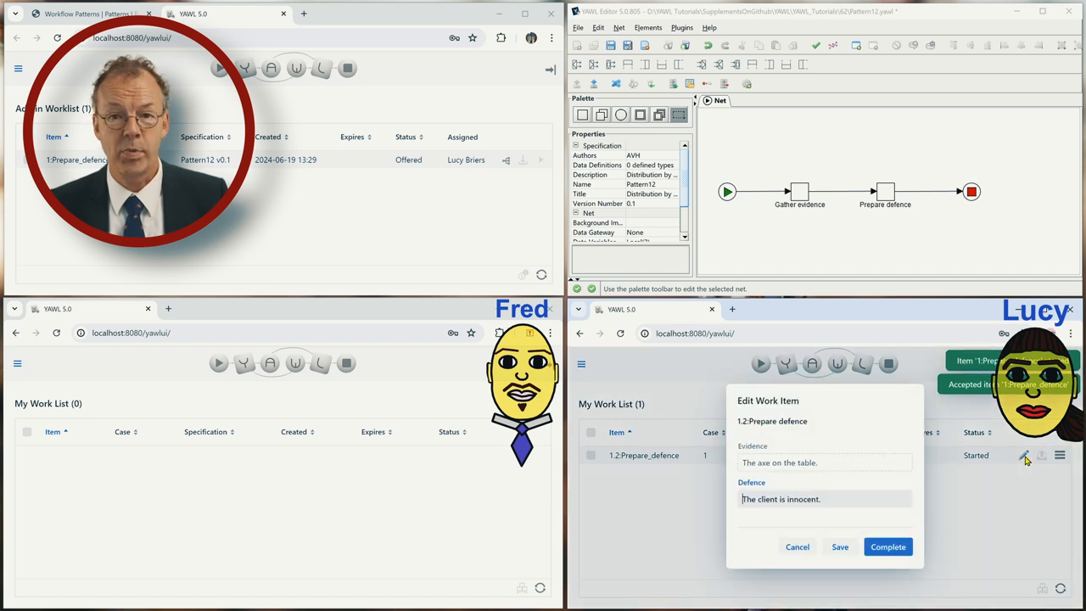